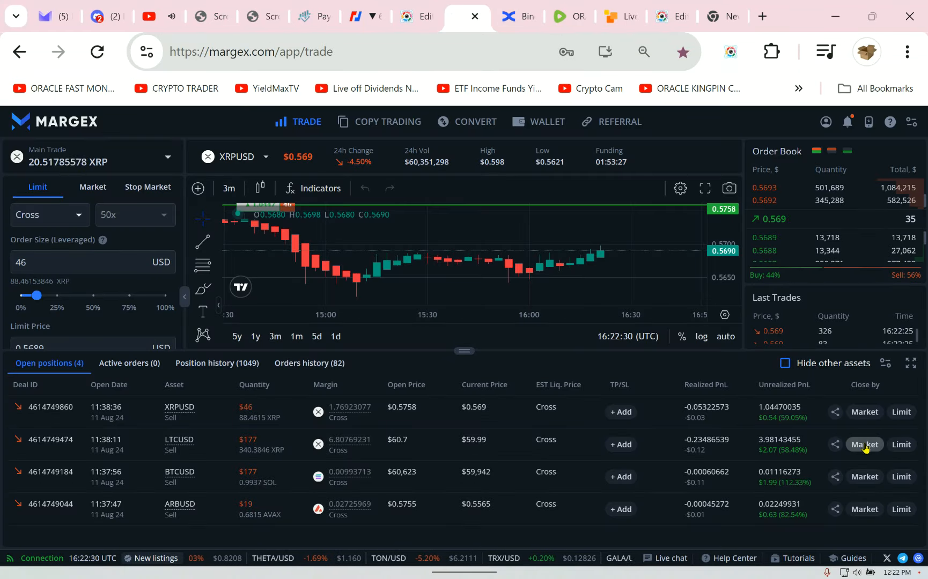
mouse_move(862, 453)
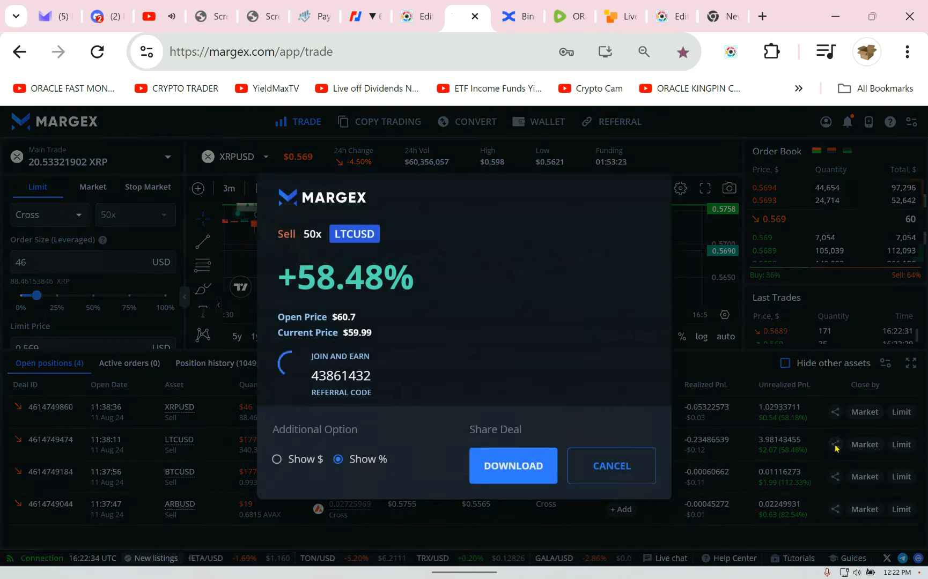
- Switch the LTCUSD and ARBUSD profit share cards from percent to dollar gains
left_click(276, 460)
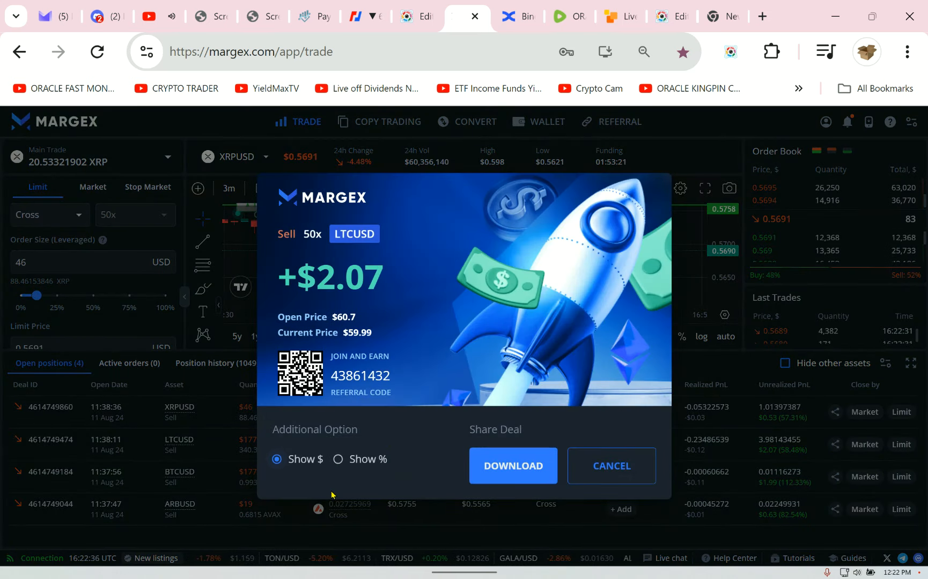
left_click(611, 466)
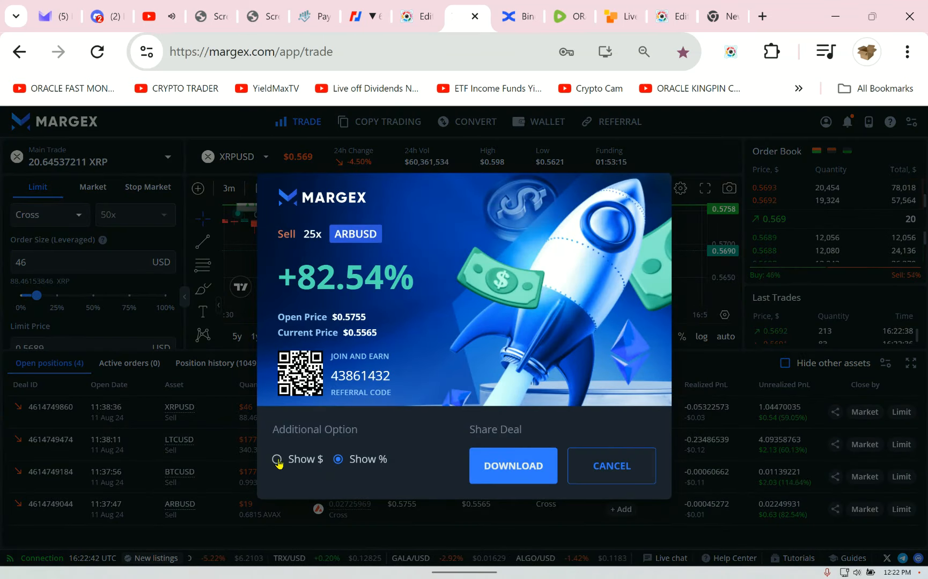
left_click(337, 459)
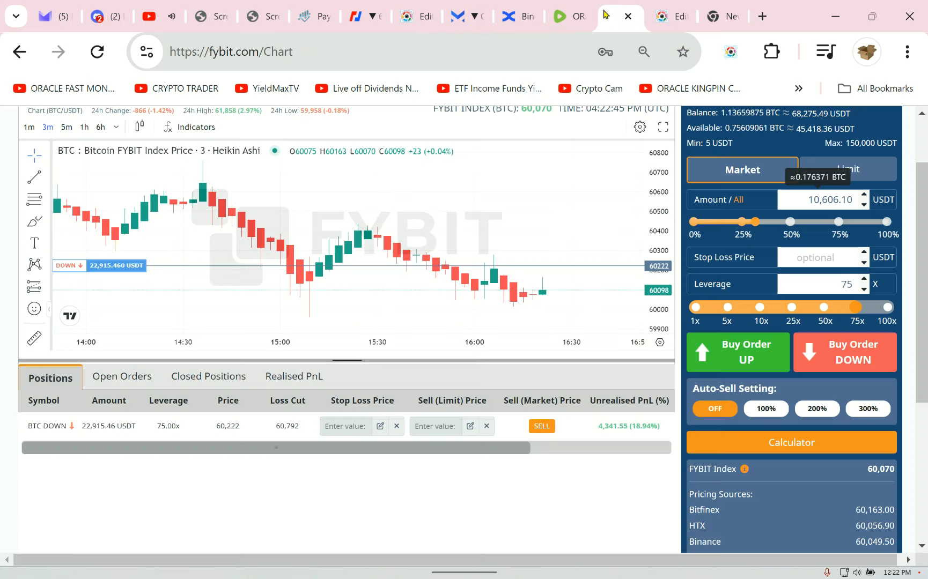
mouse_move(493, 460)
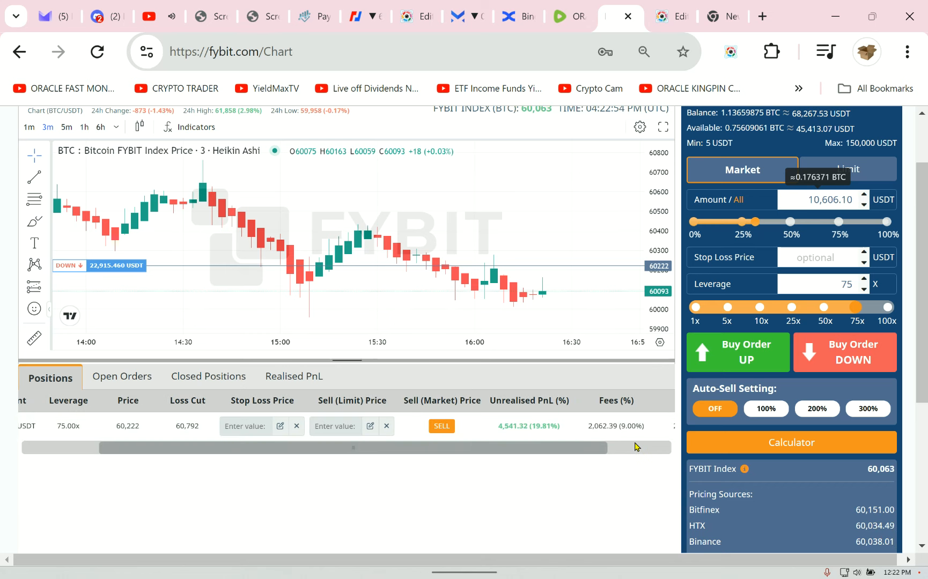
mouse_move(594, 455)
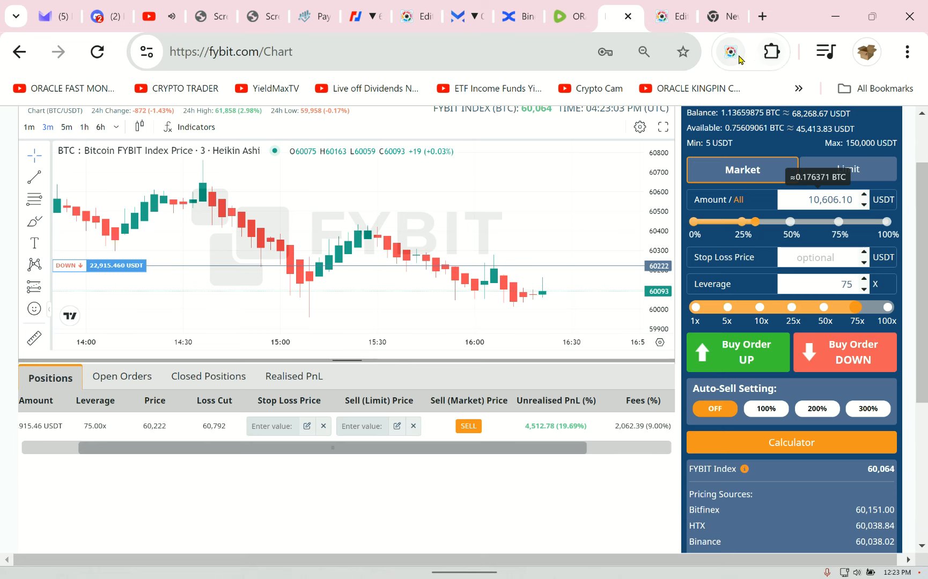
- Capture the FYBIT positions page with the Screenshot Master extension
left_click(730, 51)
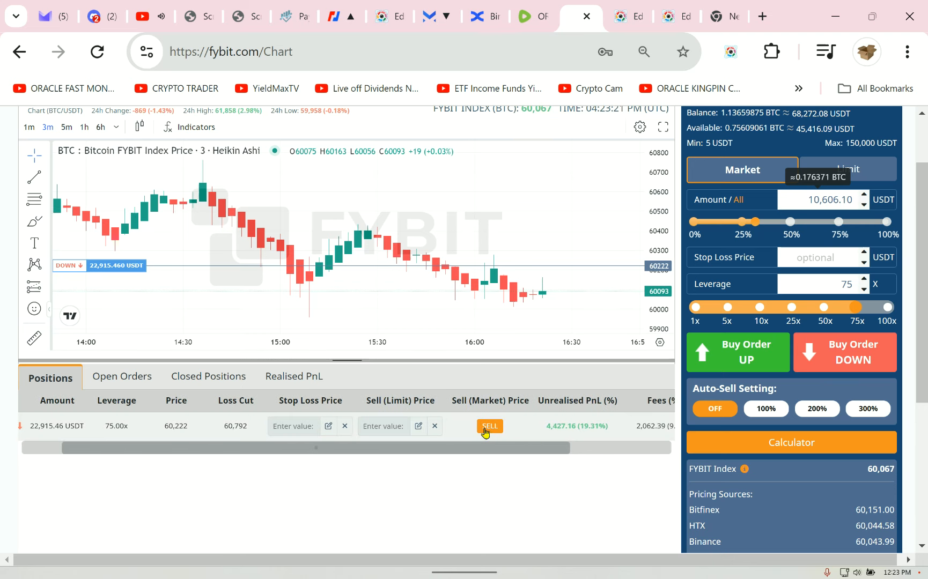
- Sell the BTC DOWN short at market and confirm, leaving no FYBIT positions open
left_click(490, 426)
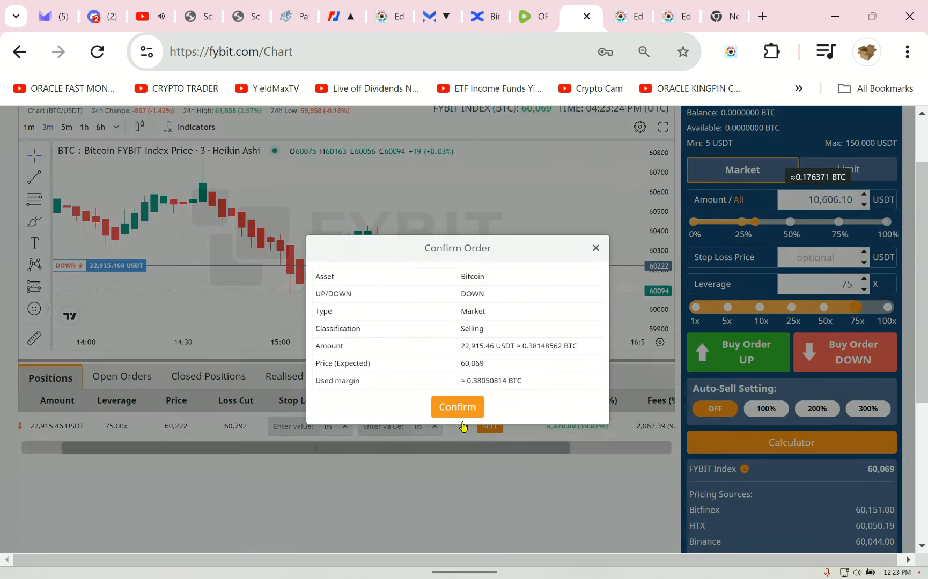
left_click(457, 407)
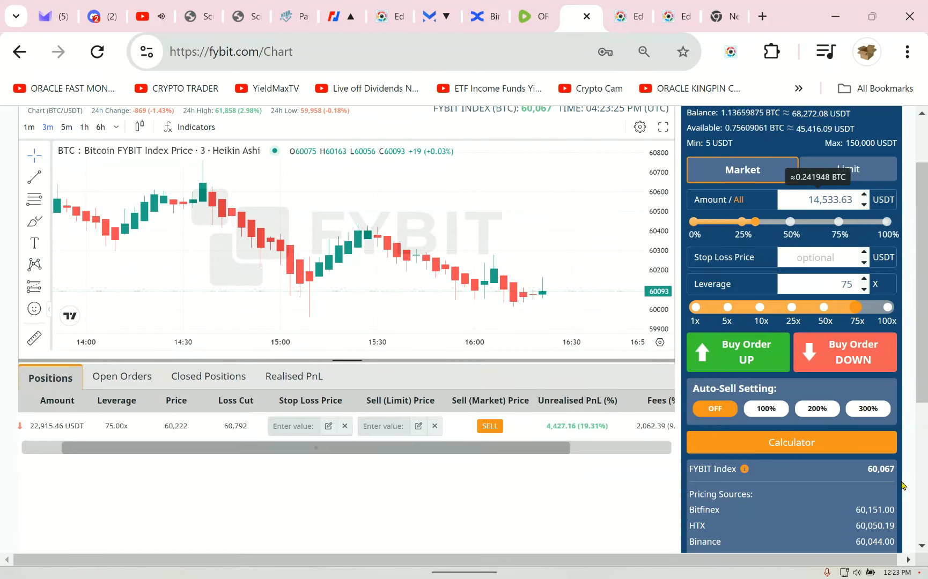
left_click(490, 426)
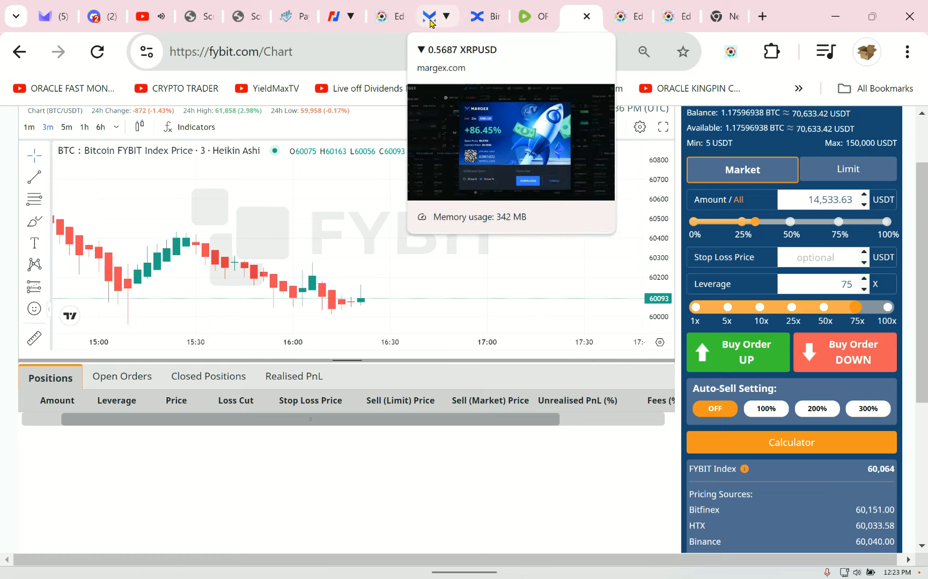
- Return to the Margex tab and dismiss the ARBUSD profit share card
left_click(437, 16)
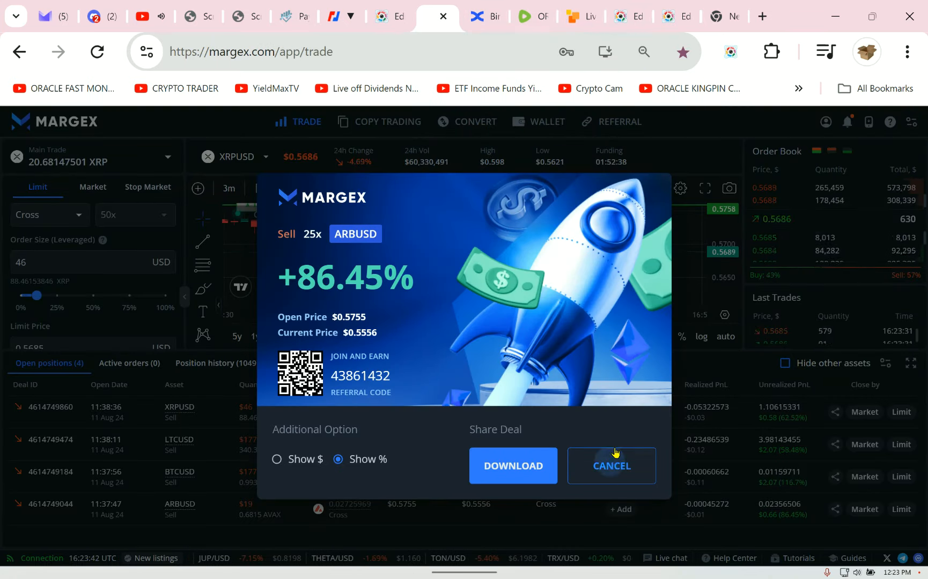
left_click(610, 466)
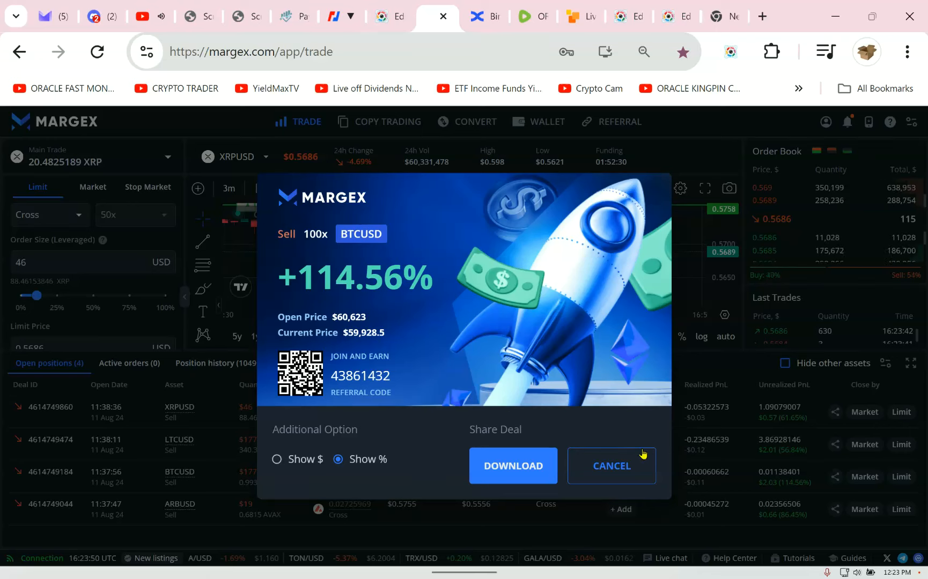
mouse_move(529, 366)
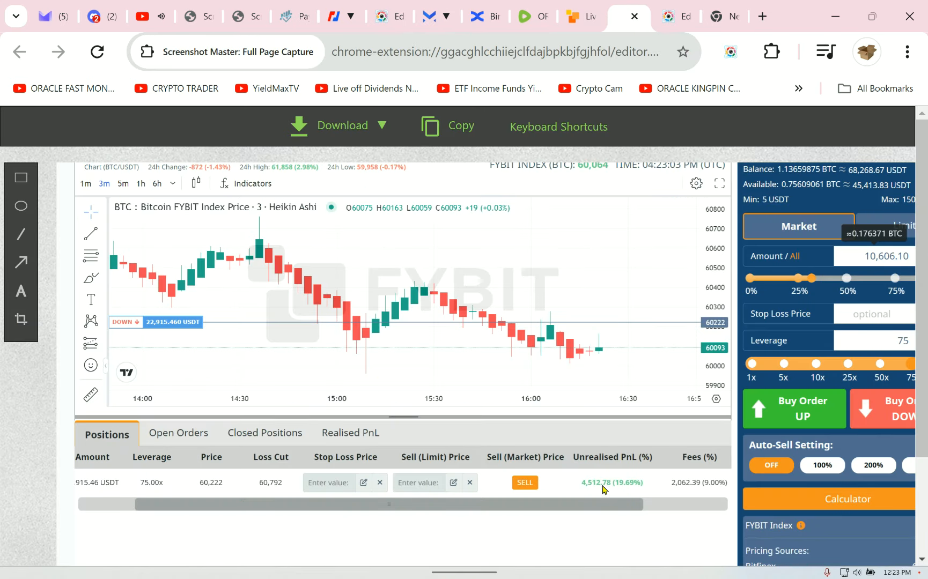
mouse_move(590, 508)
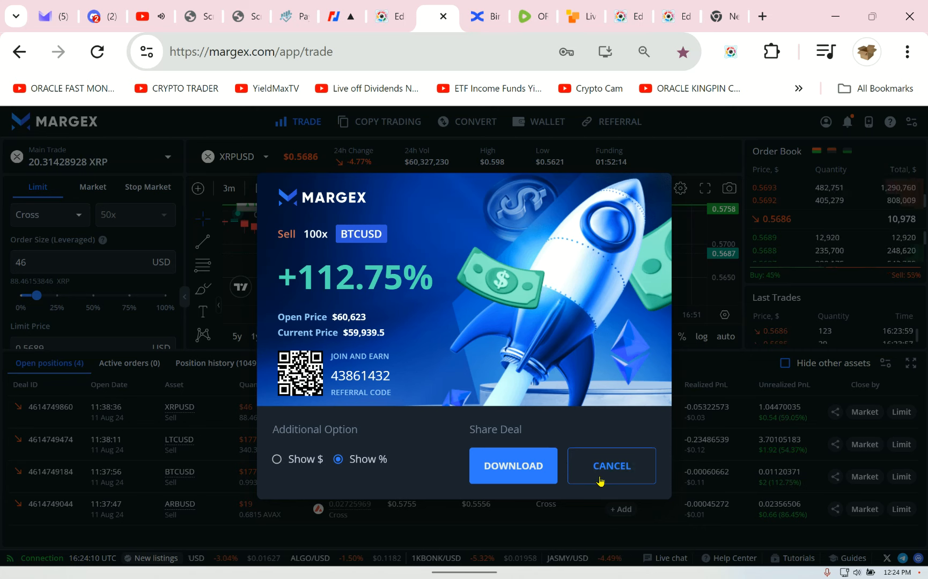
- View the BTCUSD share card in dollars, dismiss it, glance at FYBIT and return to Margex
left_click(277, 459)
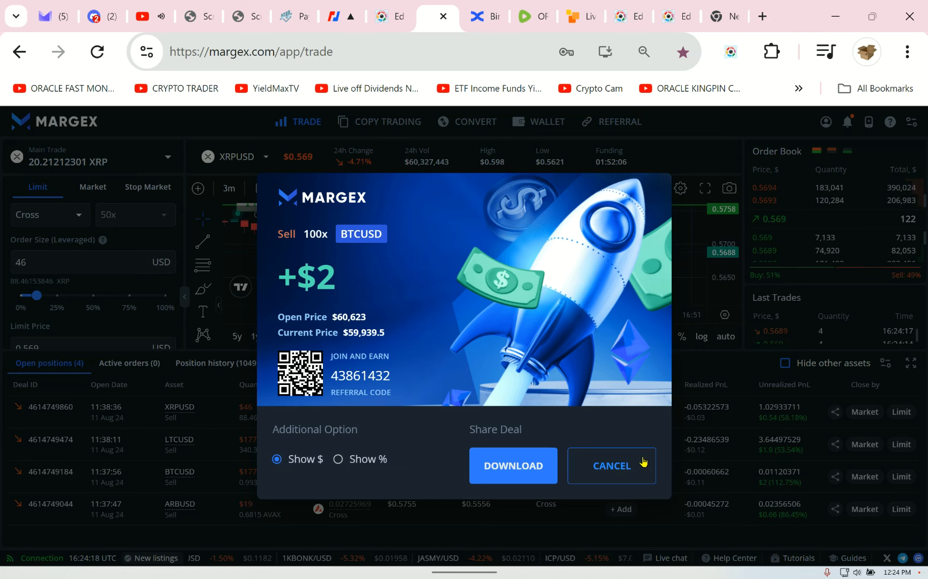
left_click(611, 467)
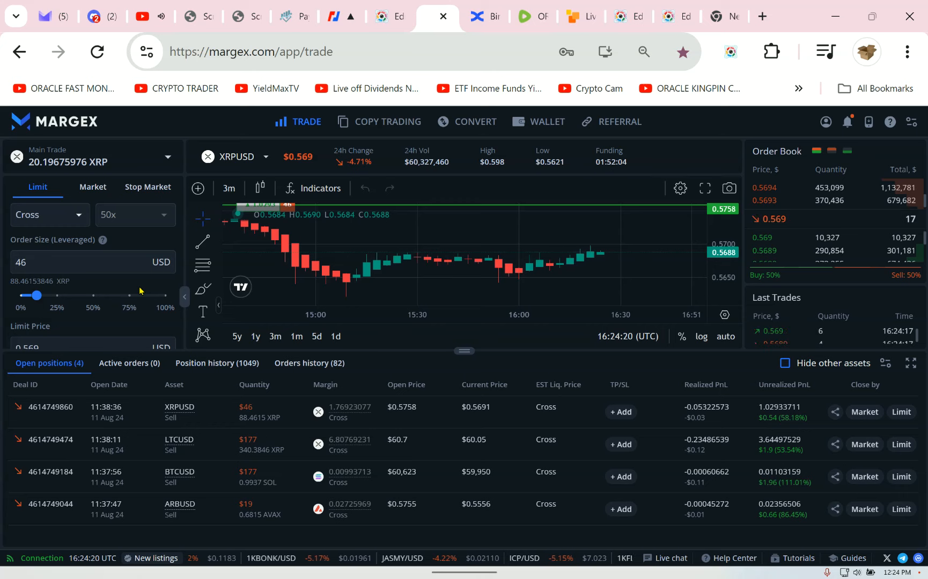
mouse_move(28, 227)
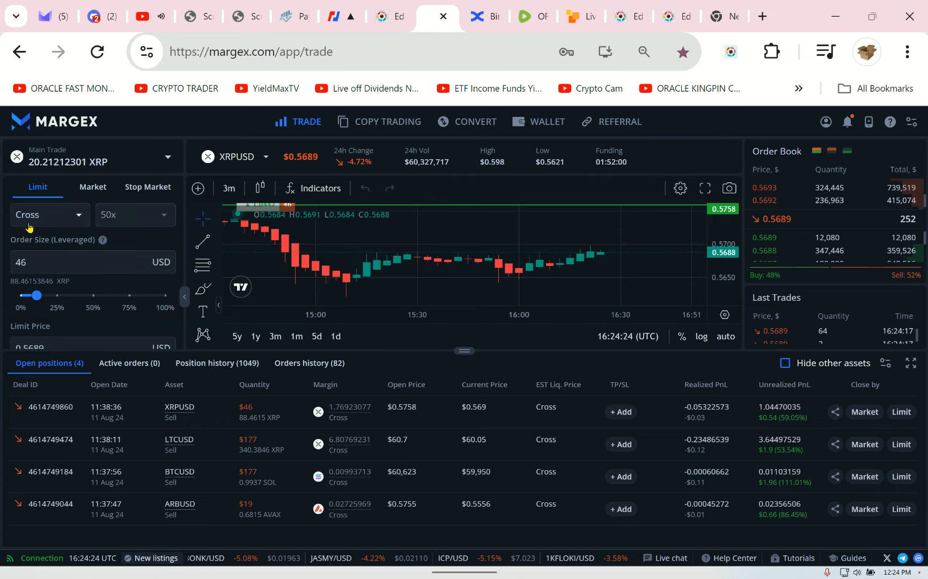
left_click(581, 16)
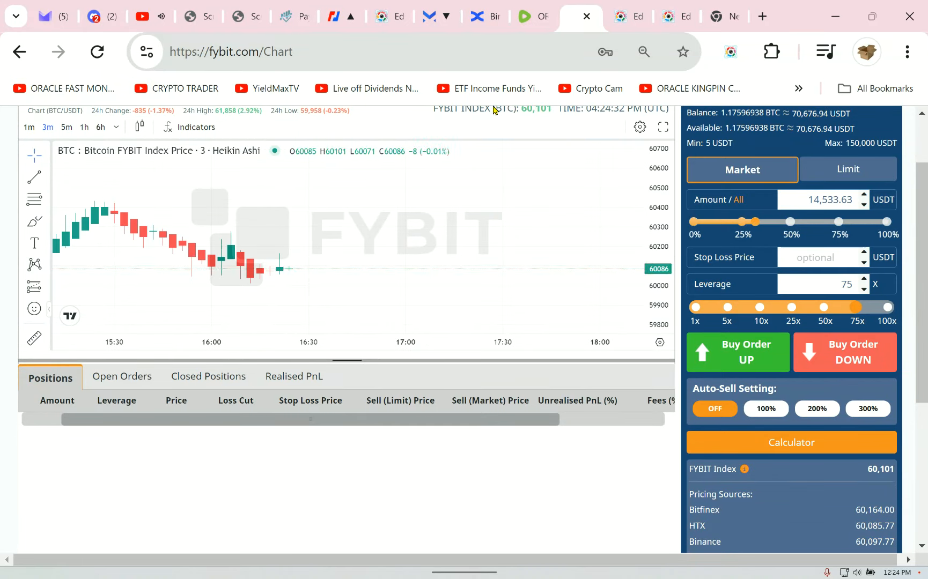
left_click(434, 16)
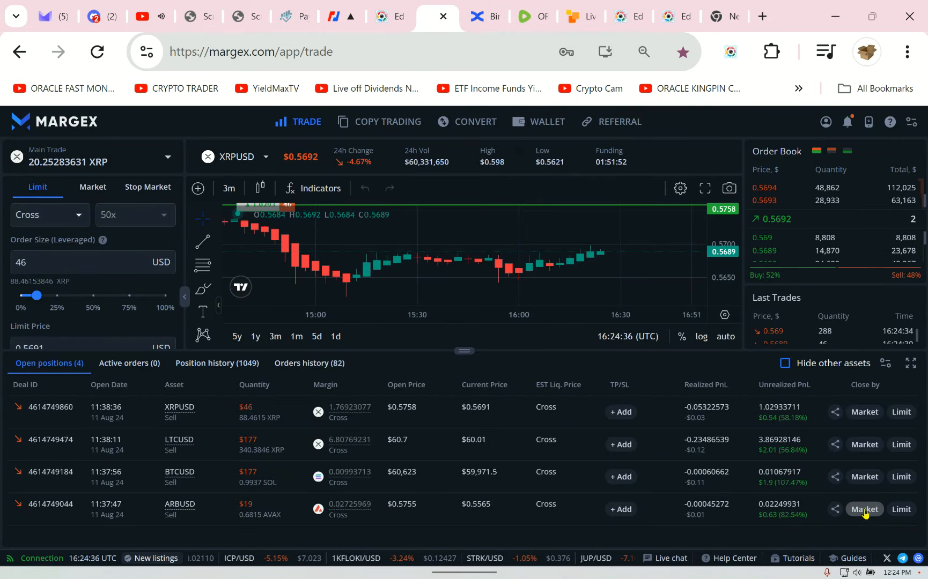
- Close the BTCUSD short at market after checking its dollar profit on the share card
left_click(863, 510)
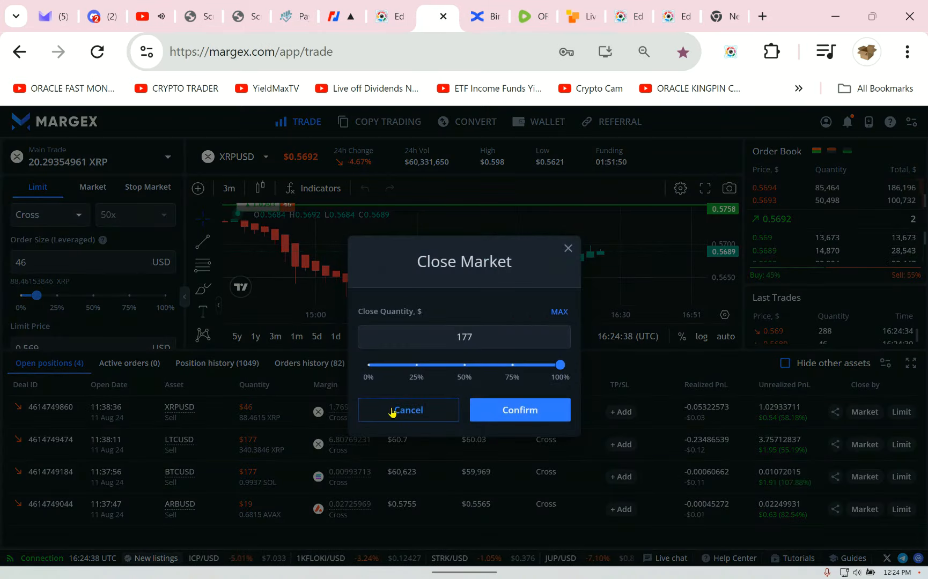
left_click(408, 409)
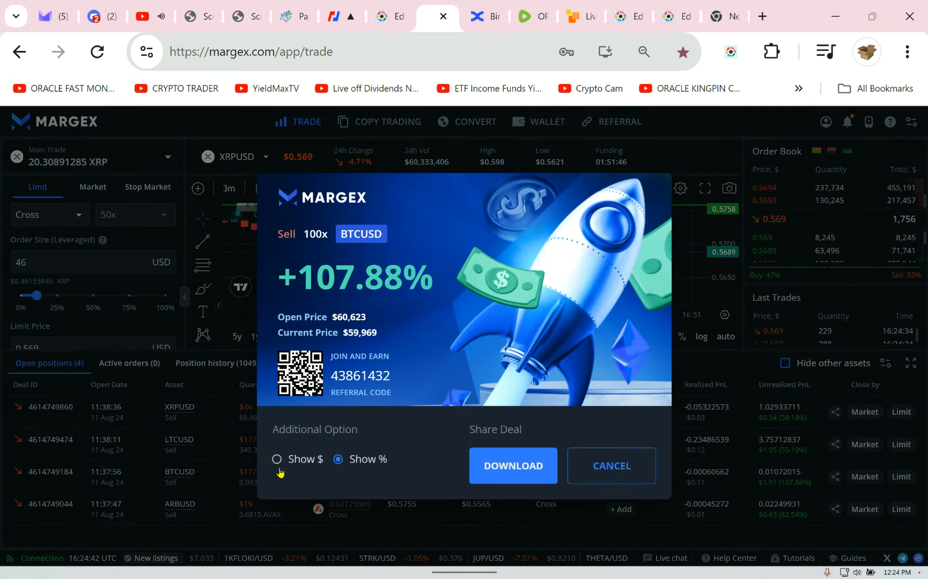
left_click(276, 459)
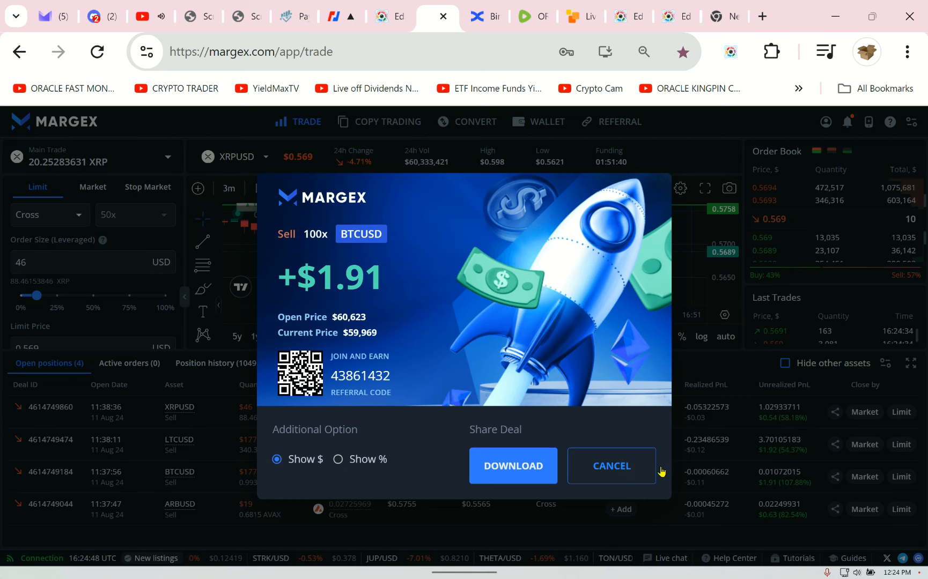
left_click(611, 466)
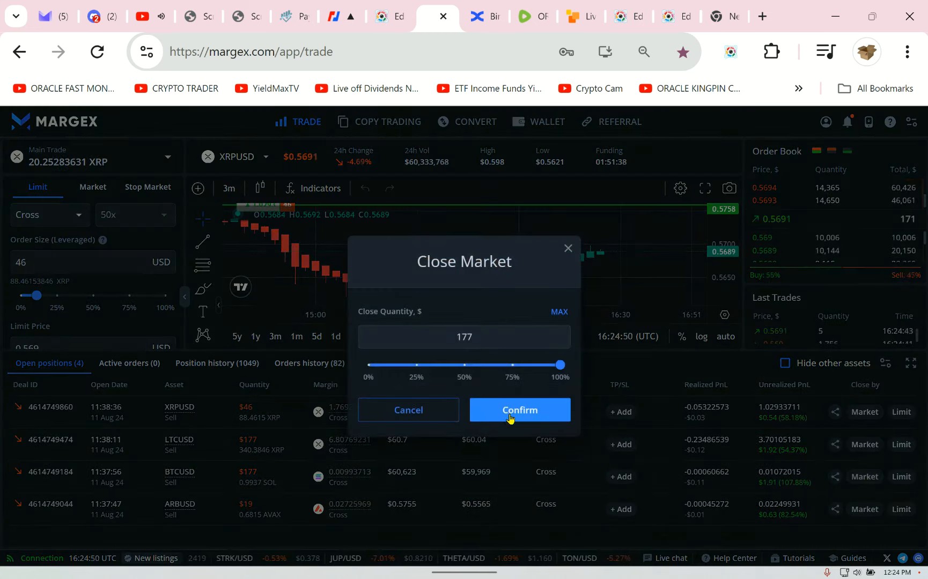
left_click(519, 410)
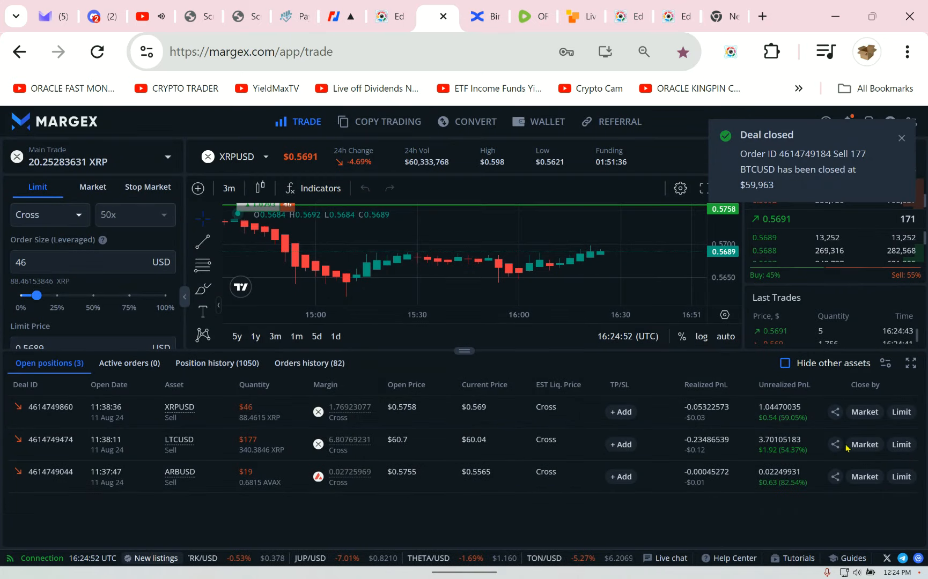
- Close the LTCUSD and XRPUSD shorts at market
left_click(864, 412)
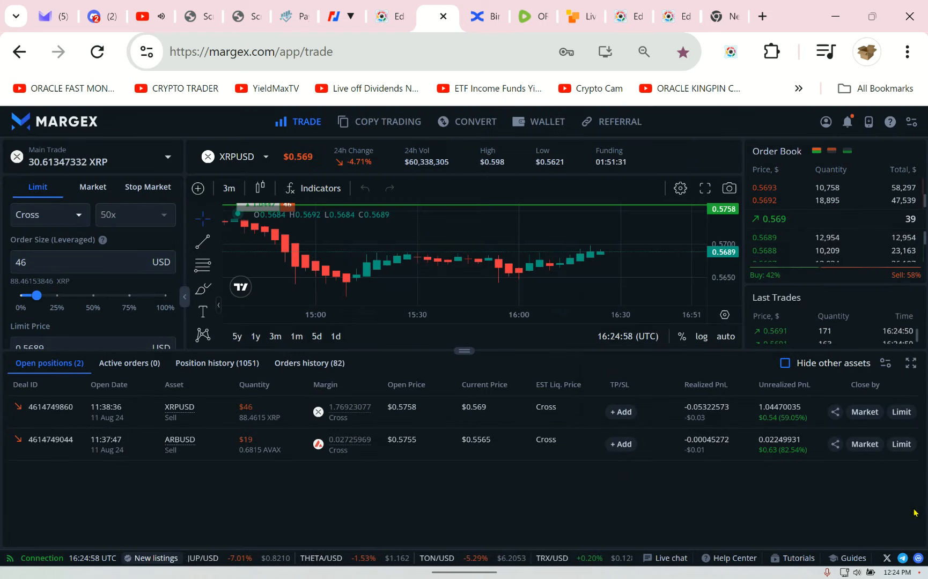
left_click(863, 412)
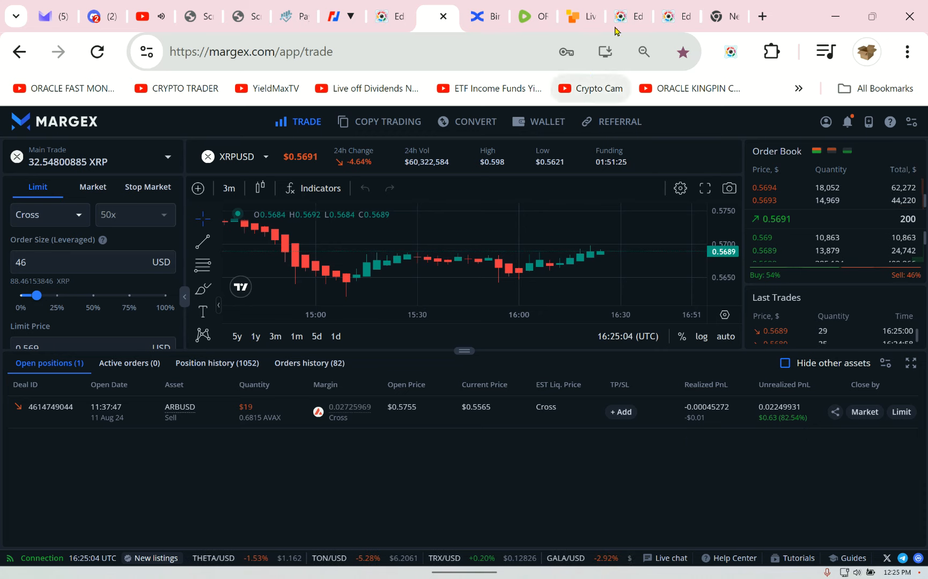
- Review the FYBIT screenshot, then close the ARBUSD short at market on Margex
left_click(668, 16)
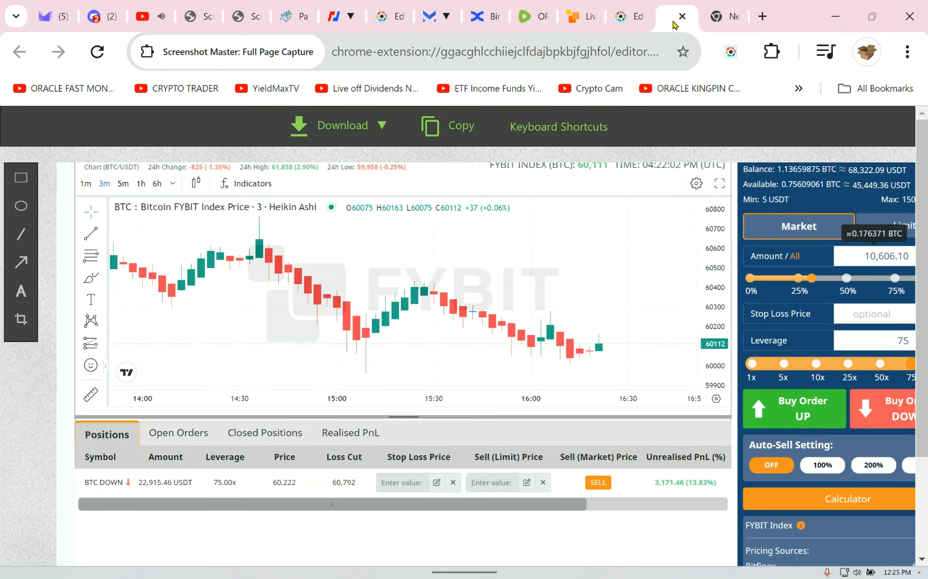
mouse_move(728, 497)
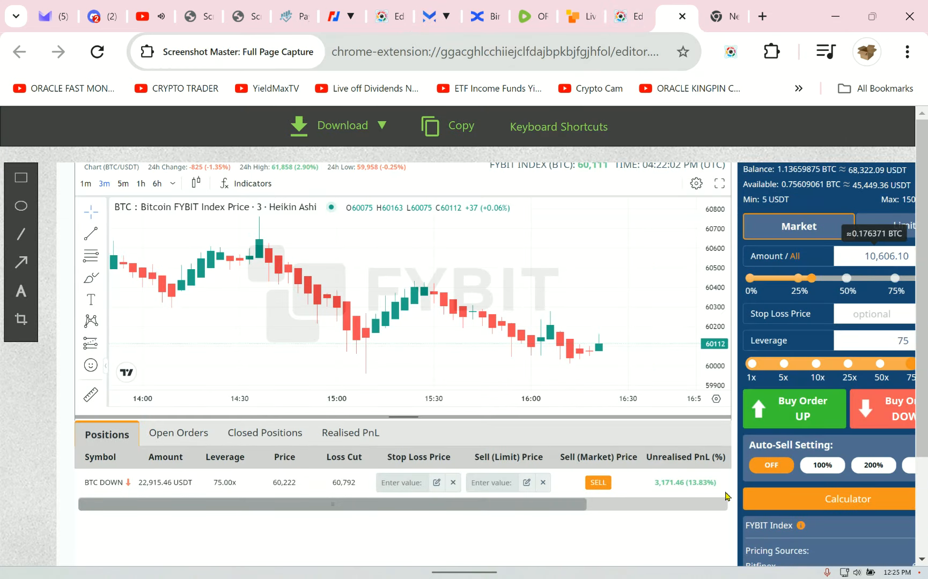
mouse_move(641, 489)
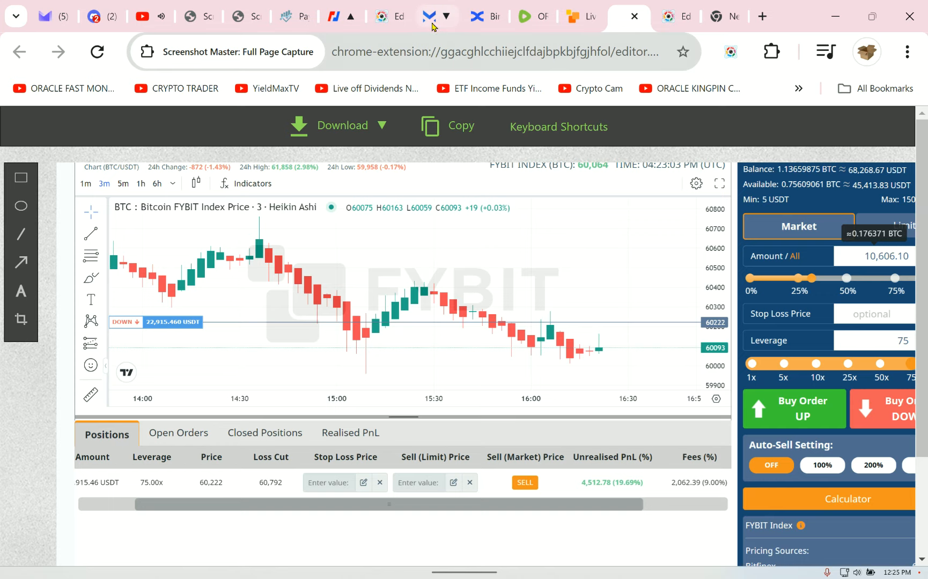
left_click(435, 16)
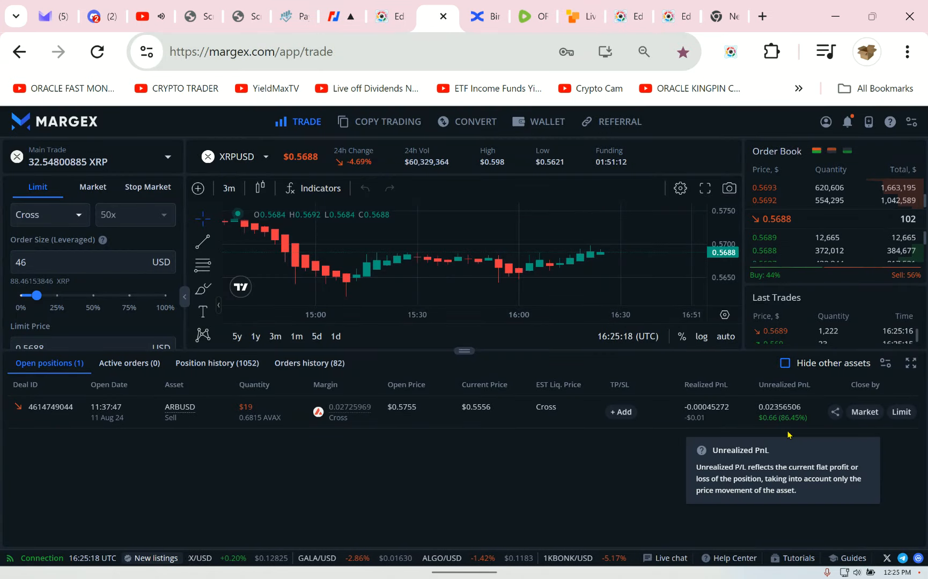
left_click(864, 411)
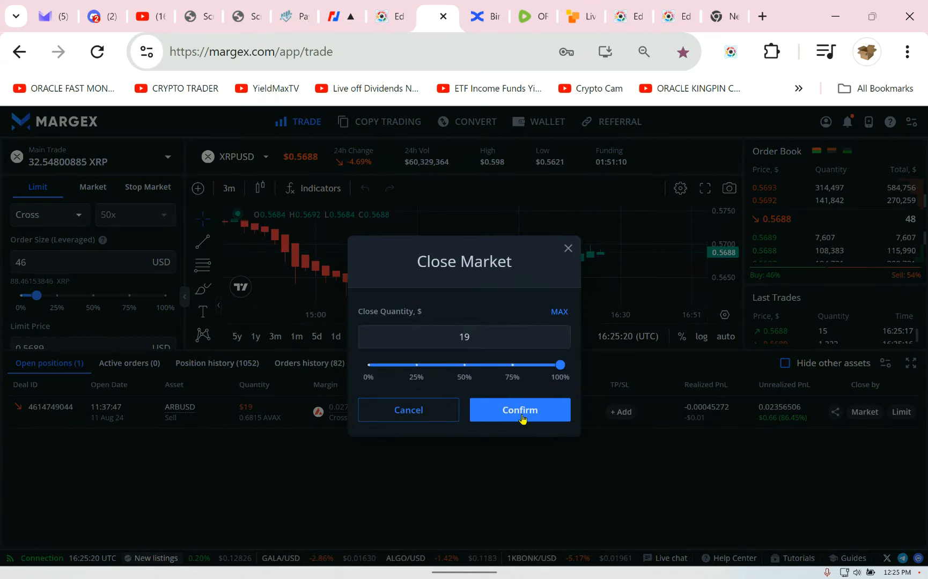
left_click(519, 410)
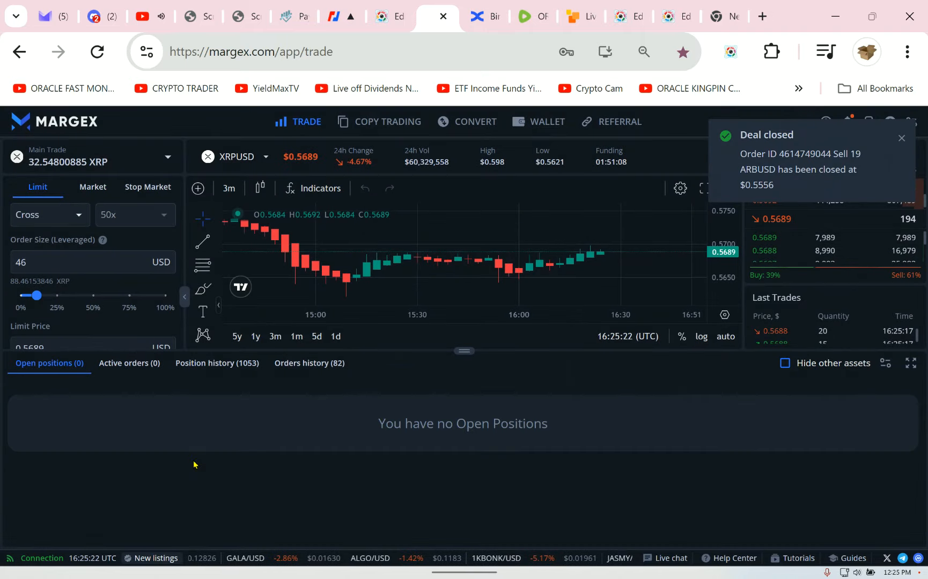